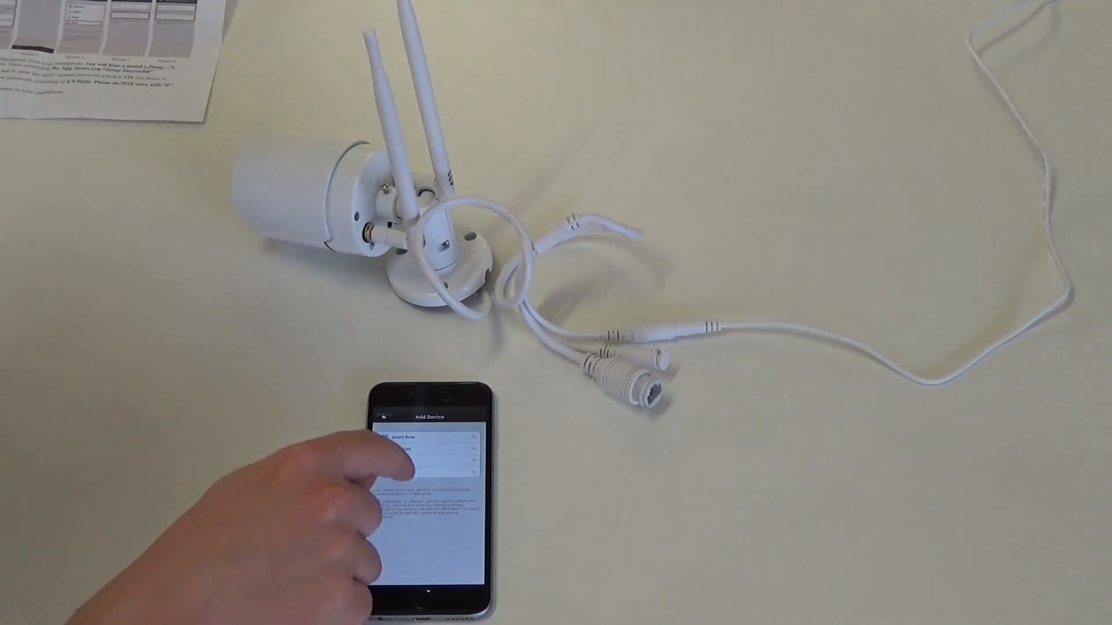
Step: Choose Air Link in Add Device and continue past the Power On instructions
left_click(397, 440)
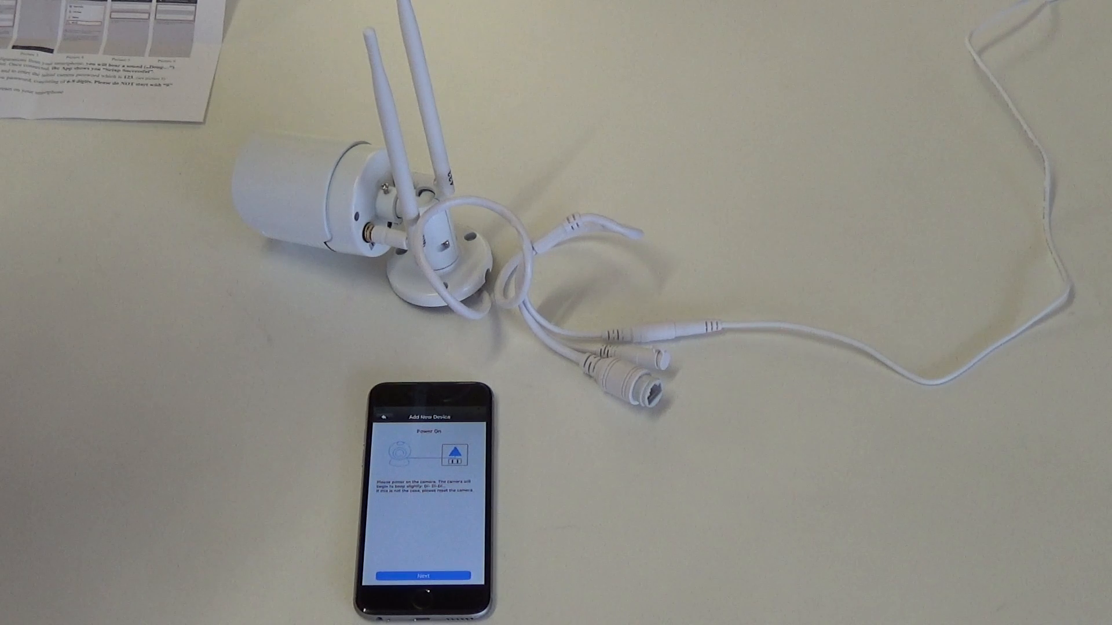
left_click(429, 576)
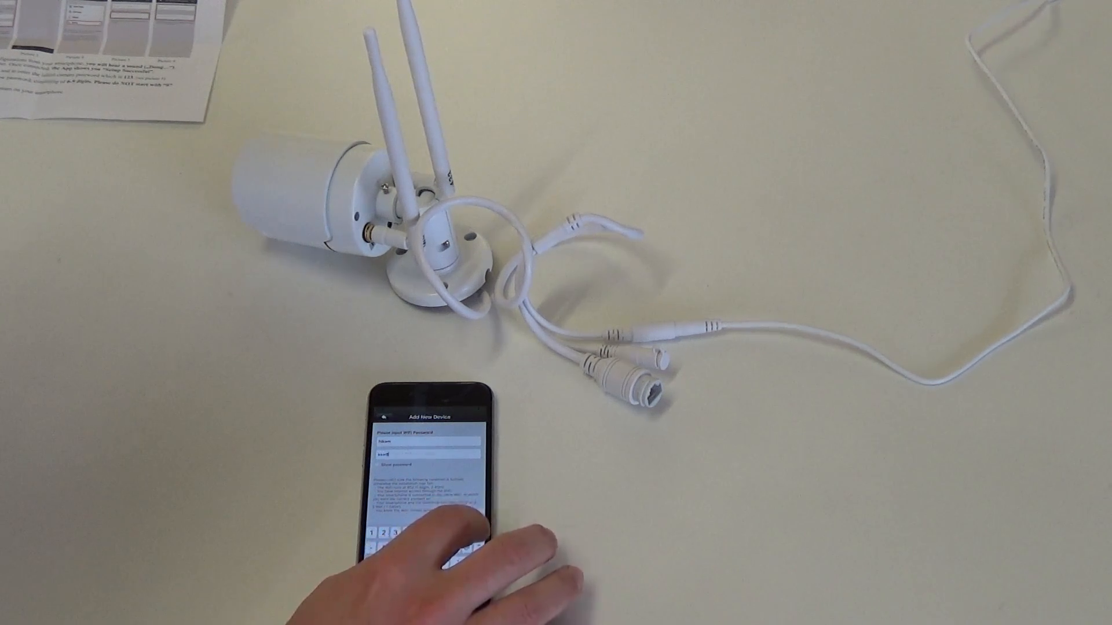
Step: Enter the Wi-Fi password and confirm the 'WiFi configuration successful' dialog
type("password")
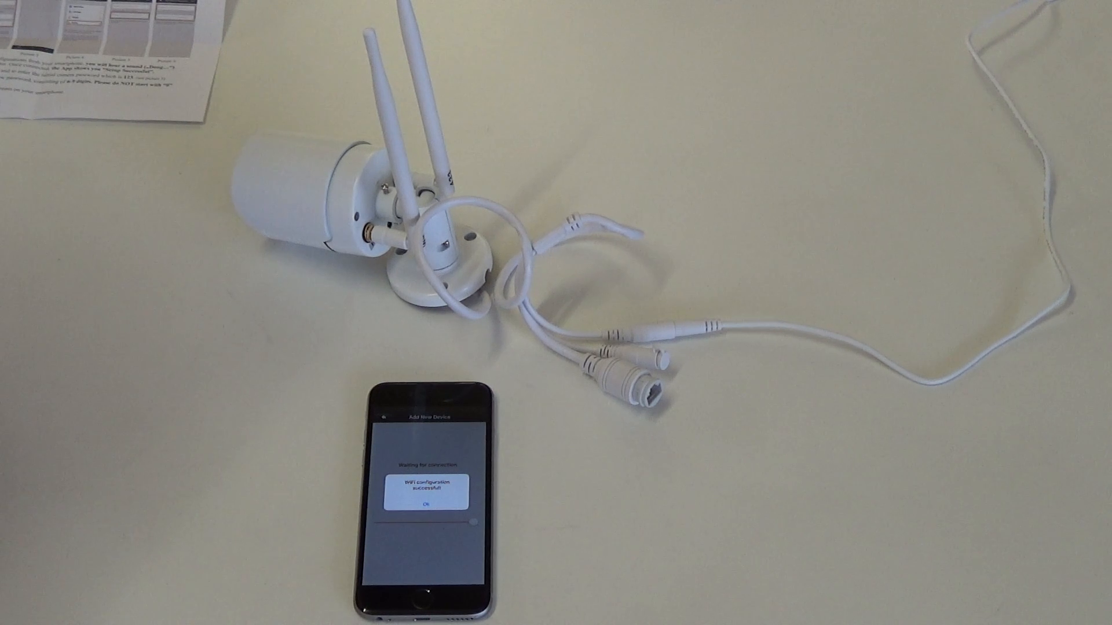
left_click(422, 508)
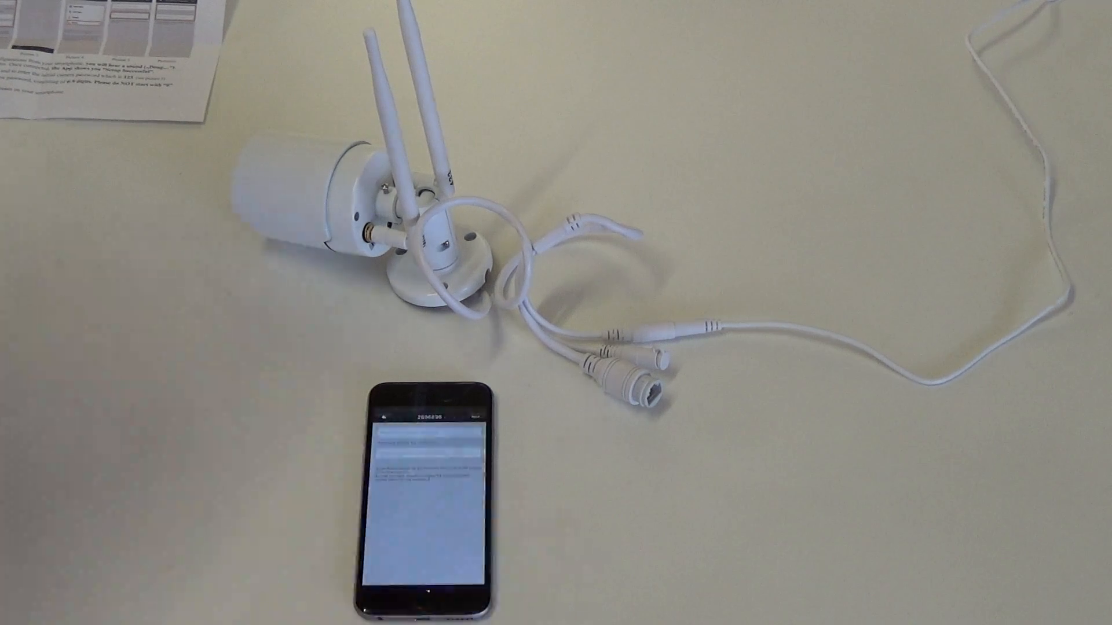